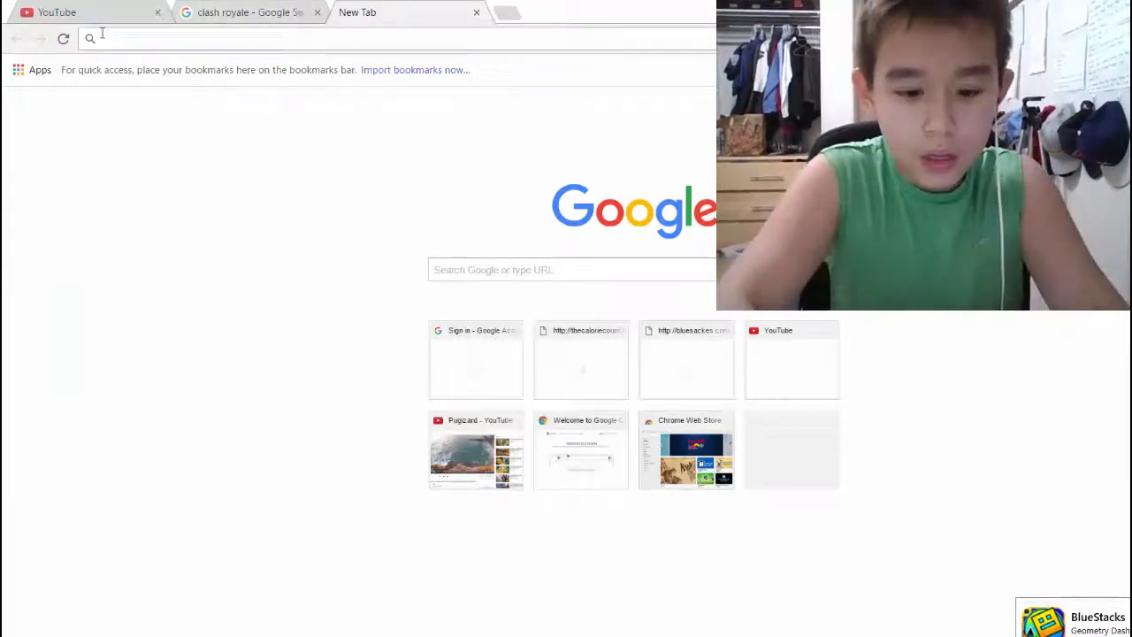
Step: Search 'blue stacks' in Chrome to reach the BlueStacks download page
text(blue stacks)
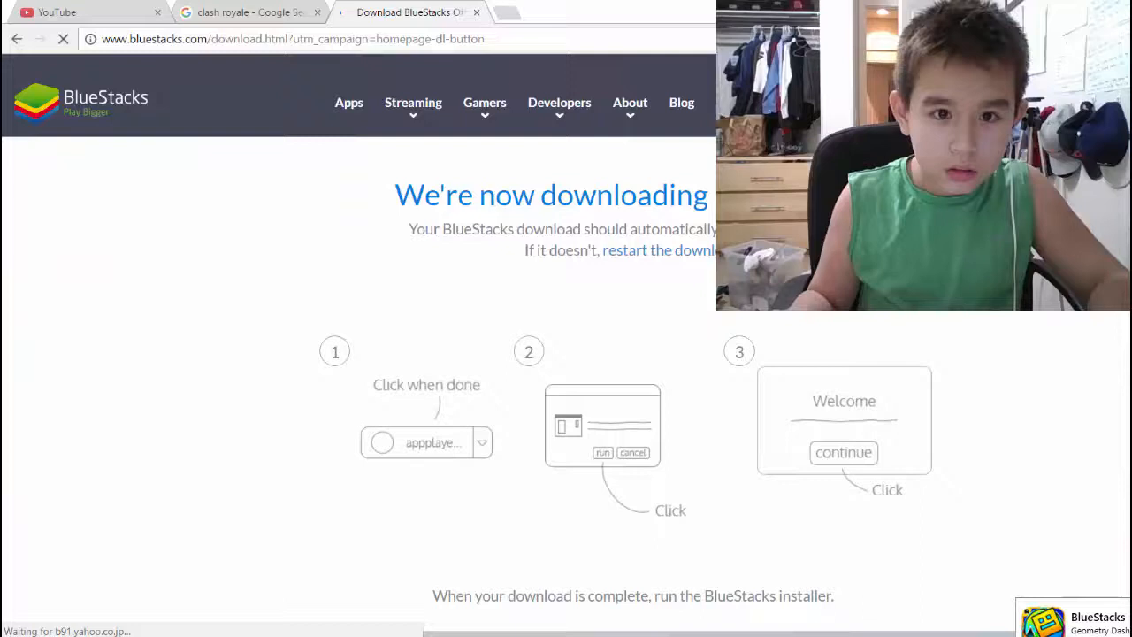
Step: Scroll down the BlueStacks download page while the installer downloads
scroll(down, 3)
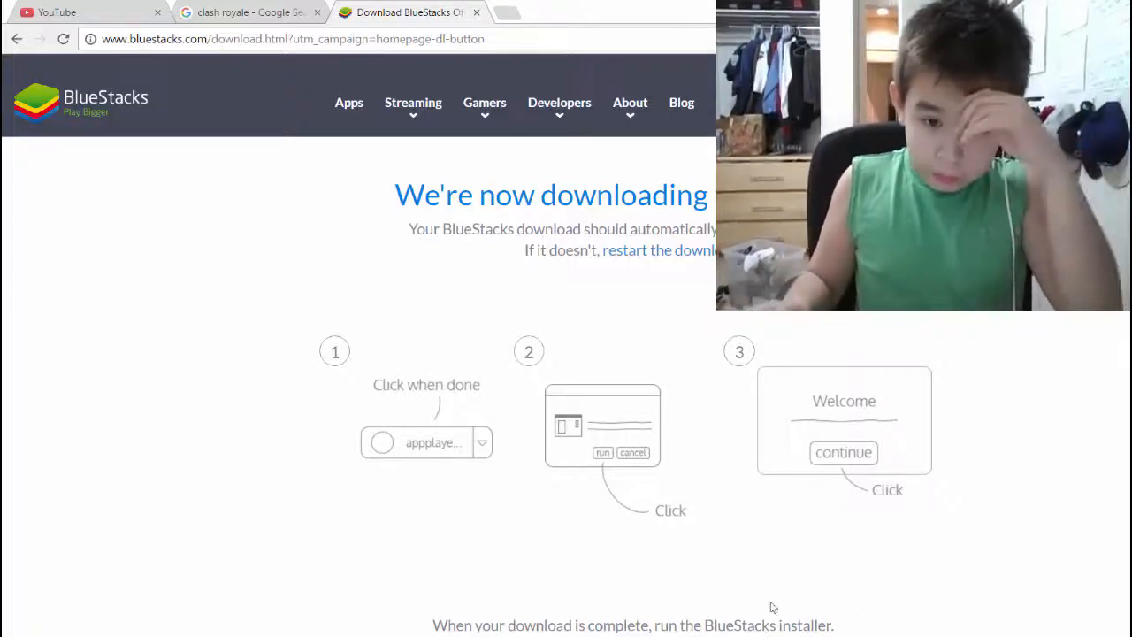
mouse_move(813, 516)
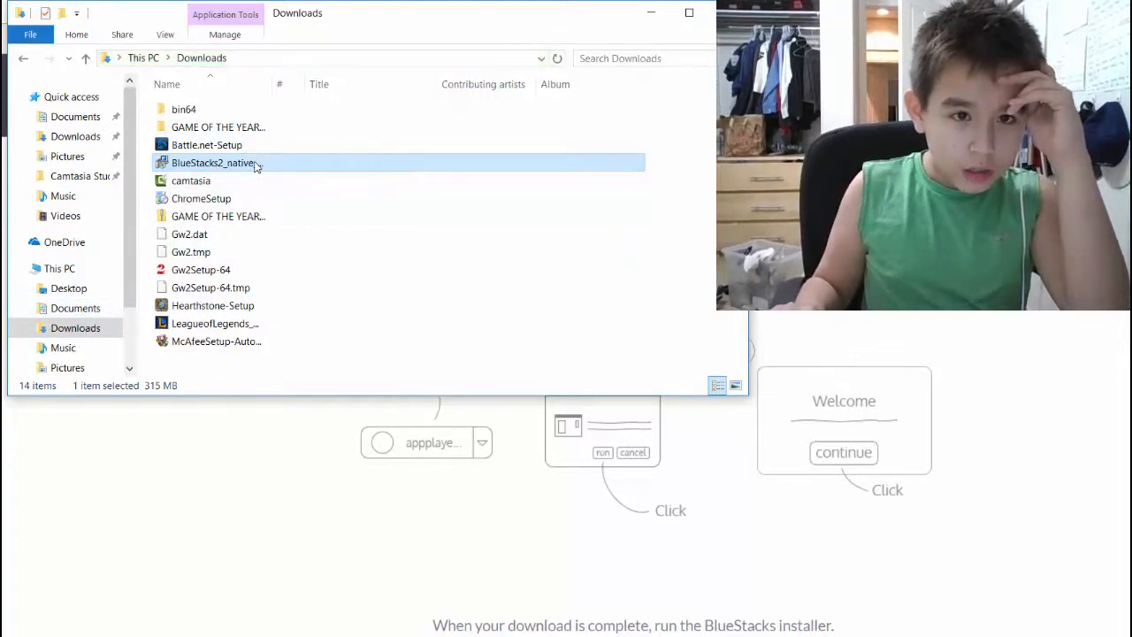
Step: Run the BlueStacks2_native installer from Downloads to install and launch BlueStacks
right_click(212, 163)
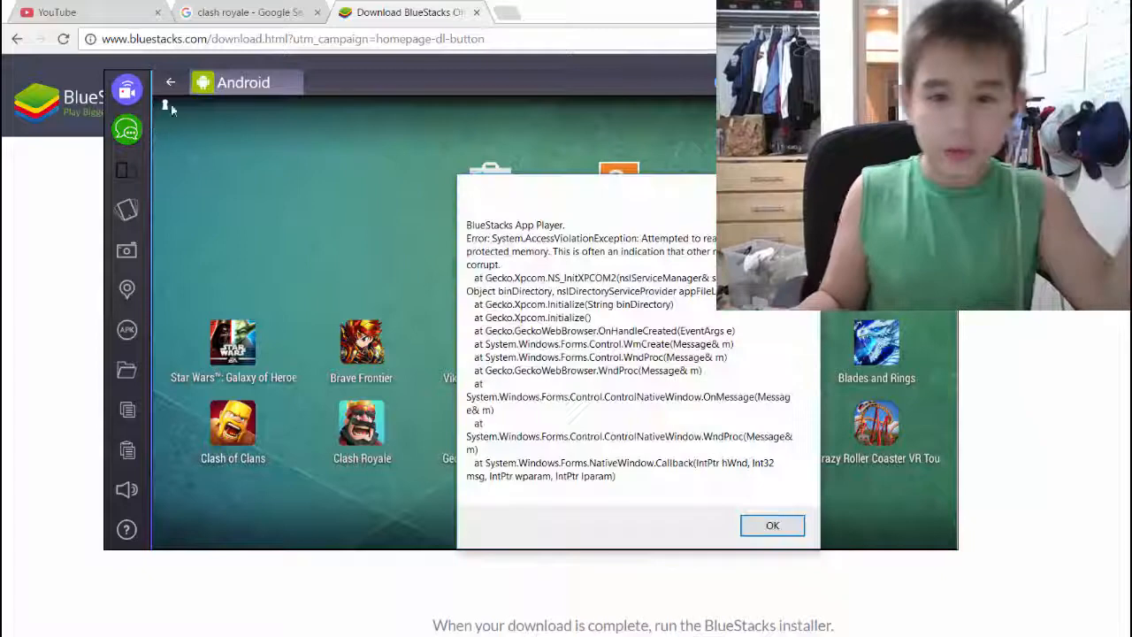
Step: Dismiss the protected-memory error and launch the Play Store
click(771, 524)
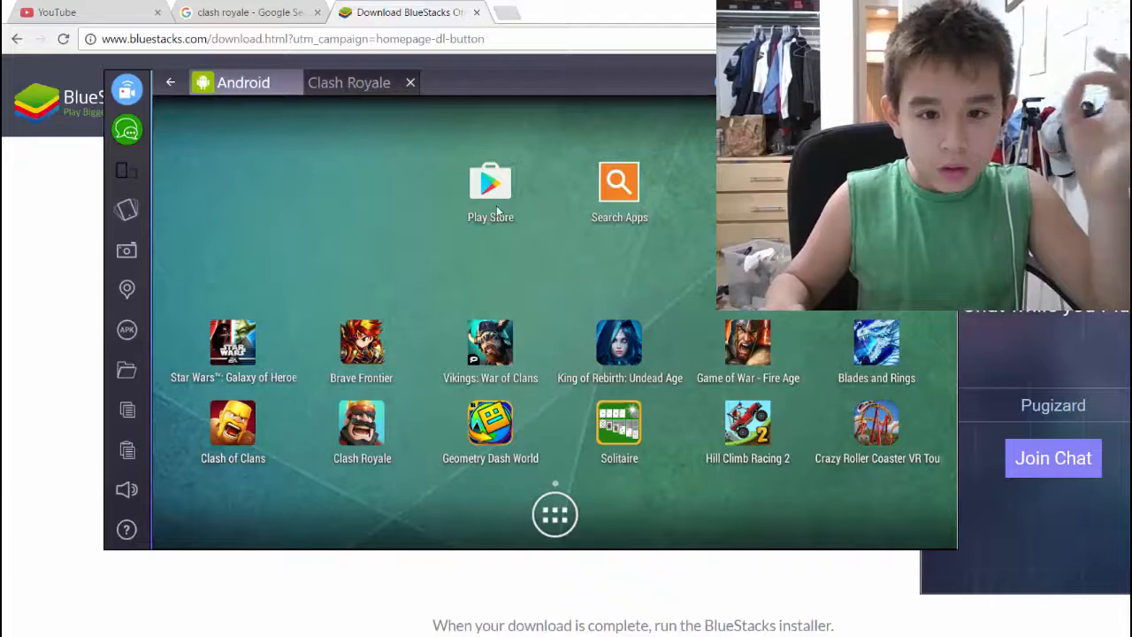
click(490, 183)
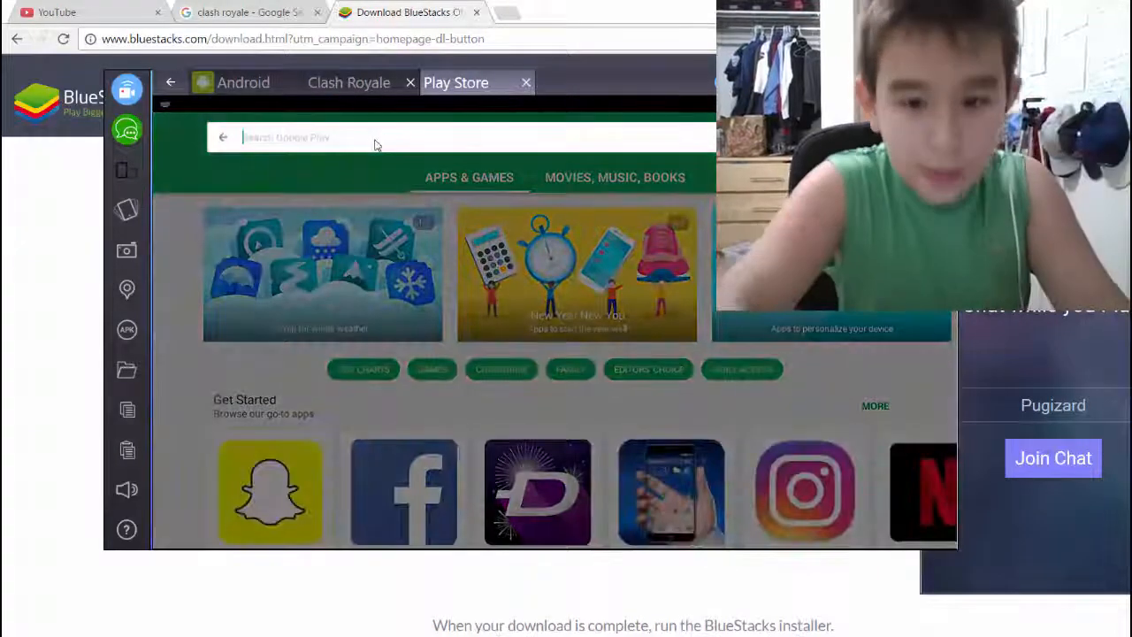
Step: Search the Play Store for 'clash royale', then 'pokemon go'
text(clash)
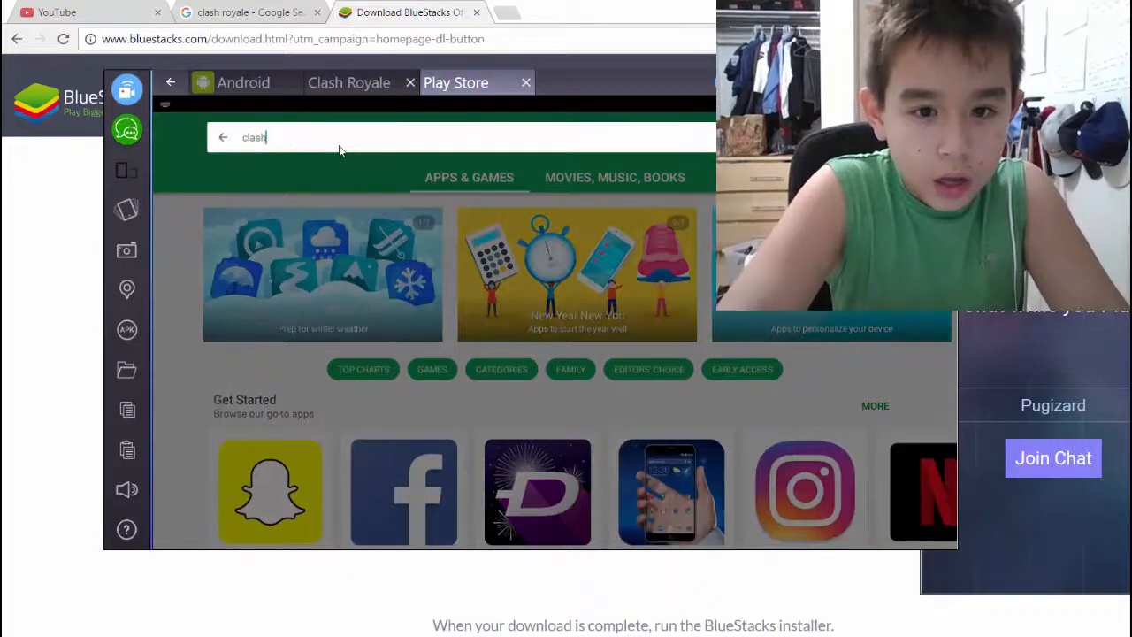
text(royale)
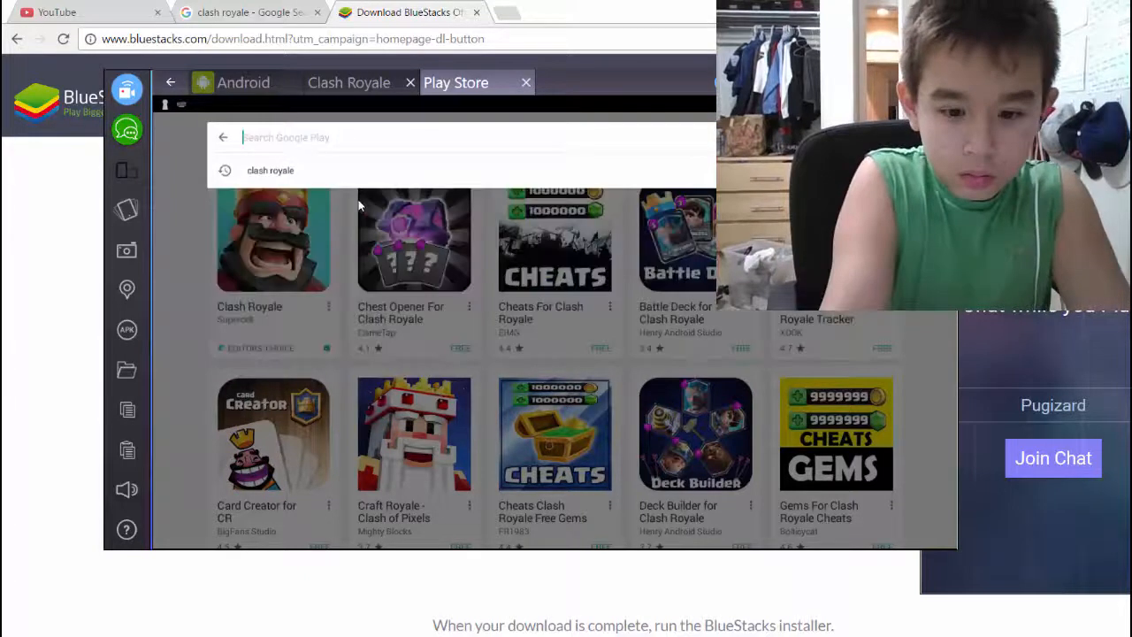
text(pokemon go)
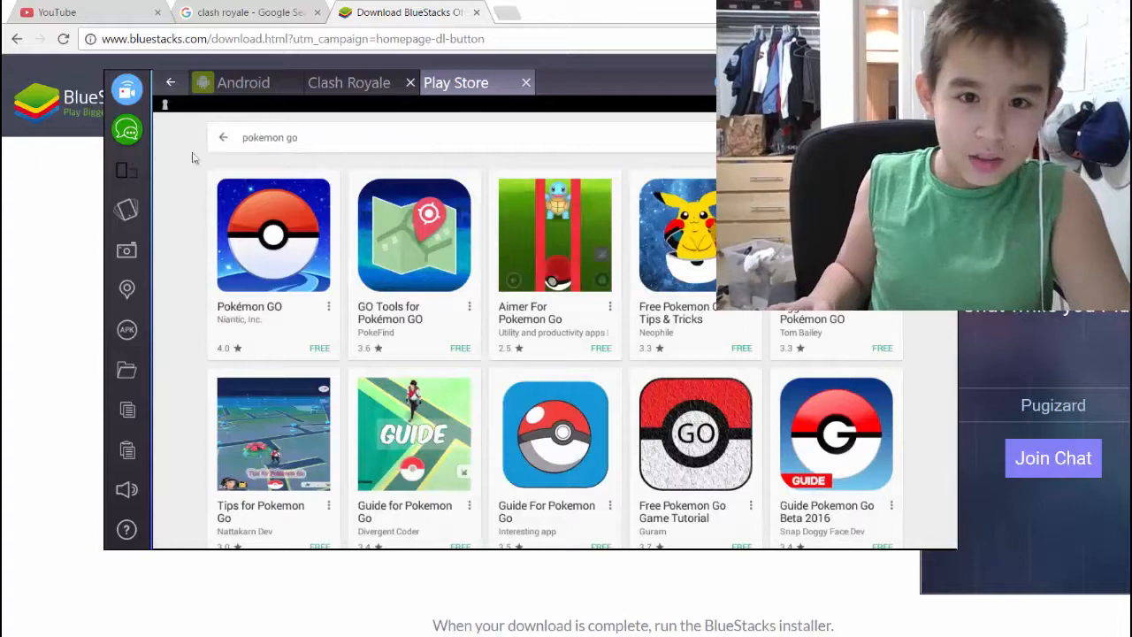
Step: Clear the 'pokemon go' query and type 'hearthstone' into the Play Store search
click(270, 137)
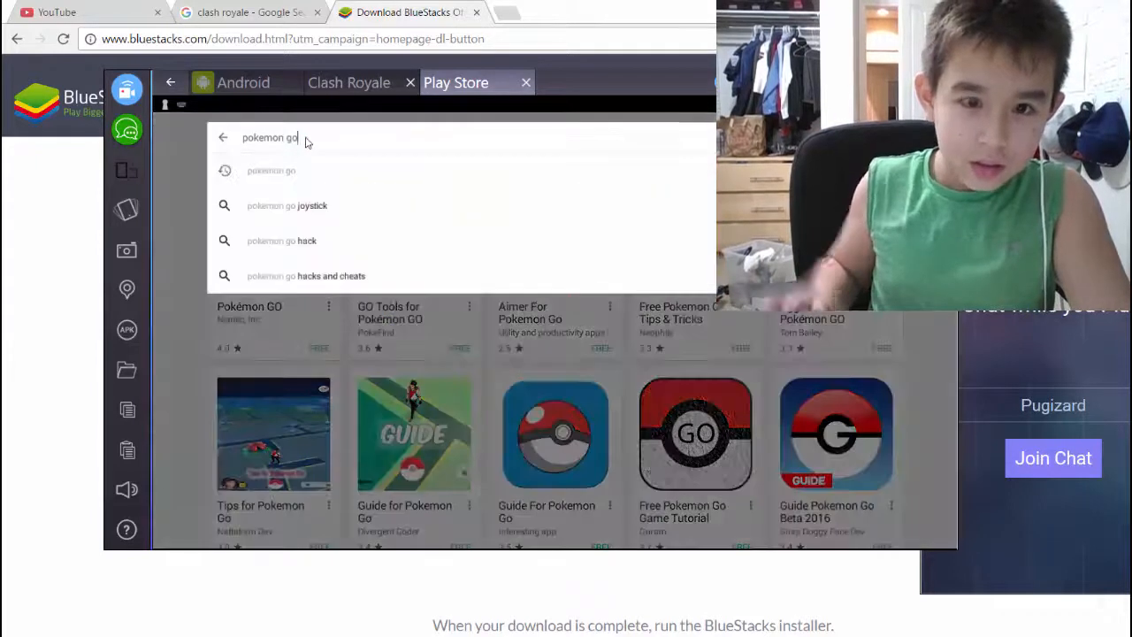
click(223, 137)
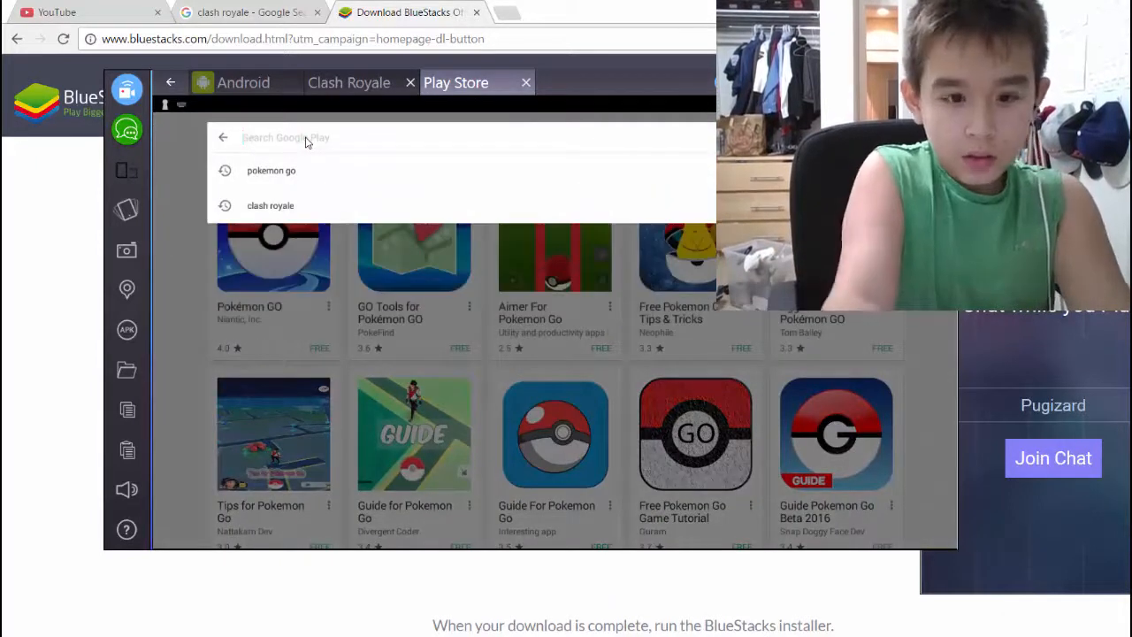
text(hearthstone)
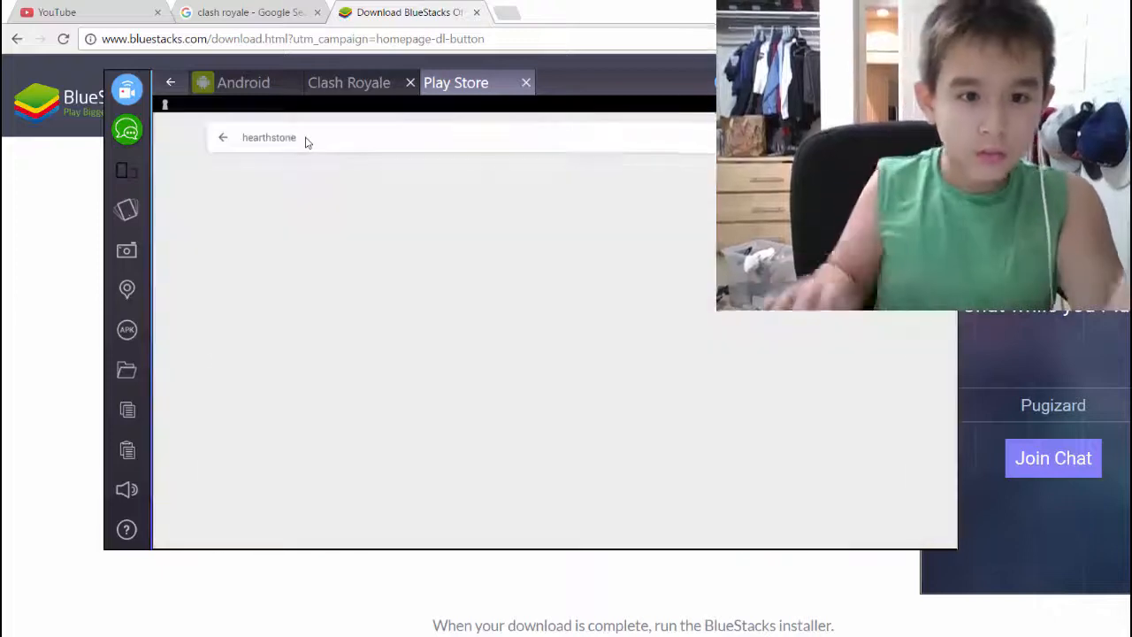